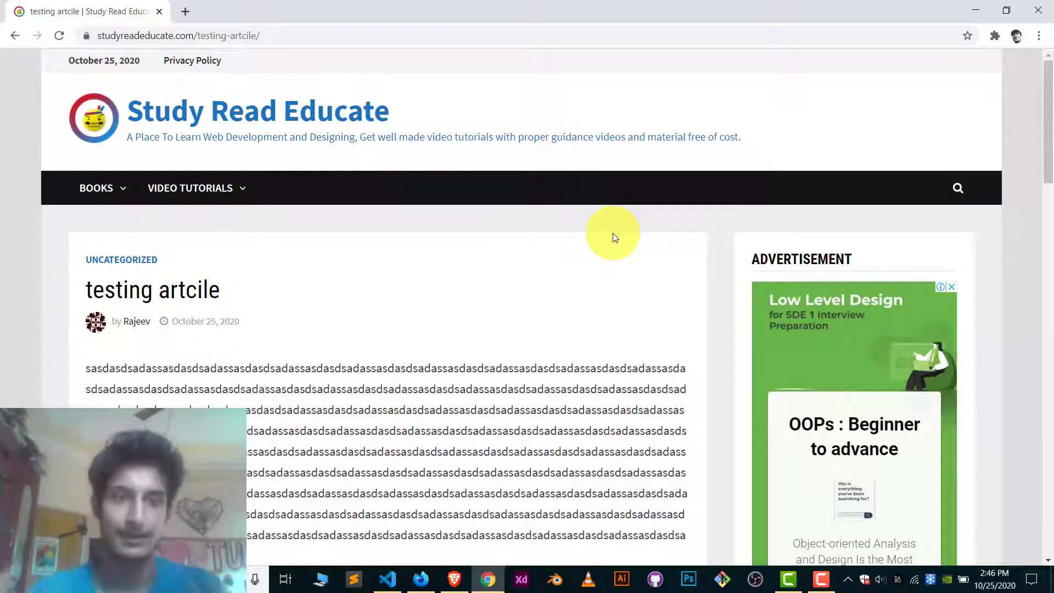
{"action": "mouse_move", "coordinate": [563, 257]}
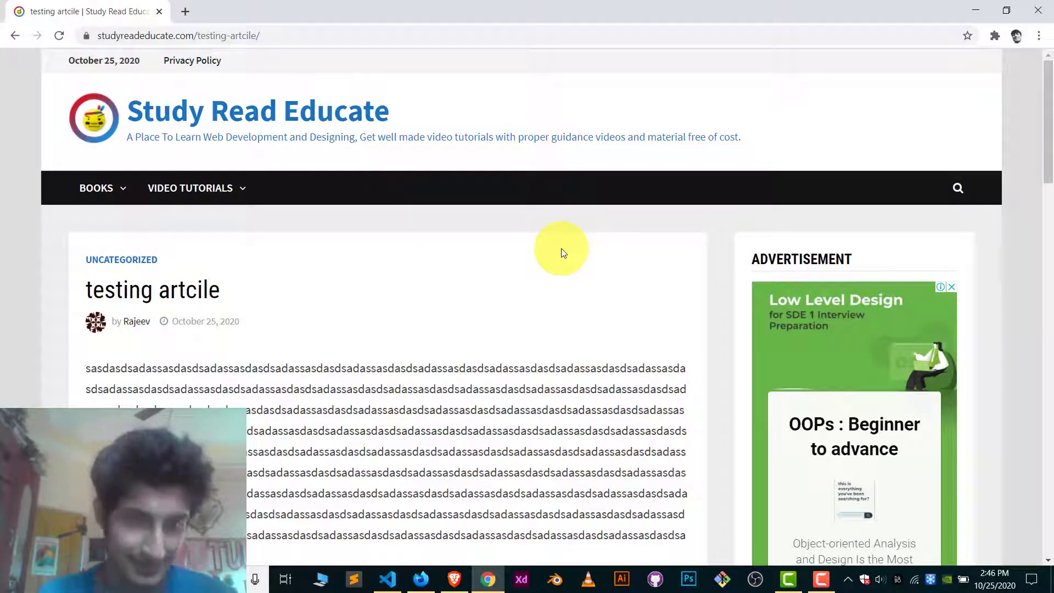
{"action": "mouse_move", "coordinate": [537, 263]}
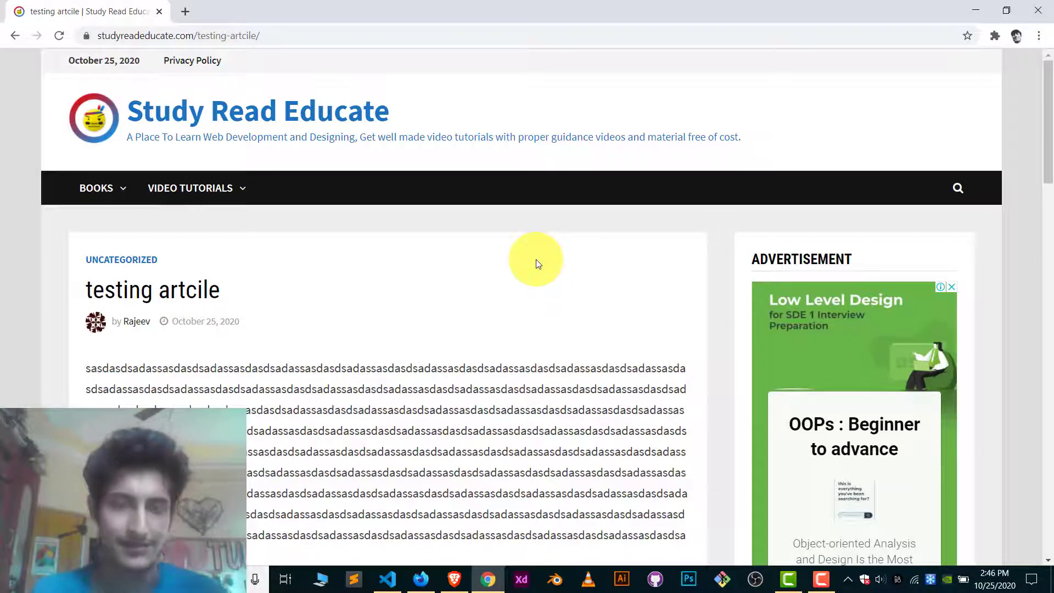
{"action": "mouse_move", "coordinate": [408, 290]}
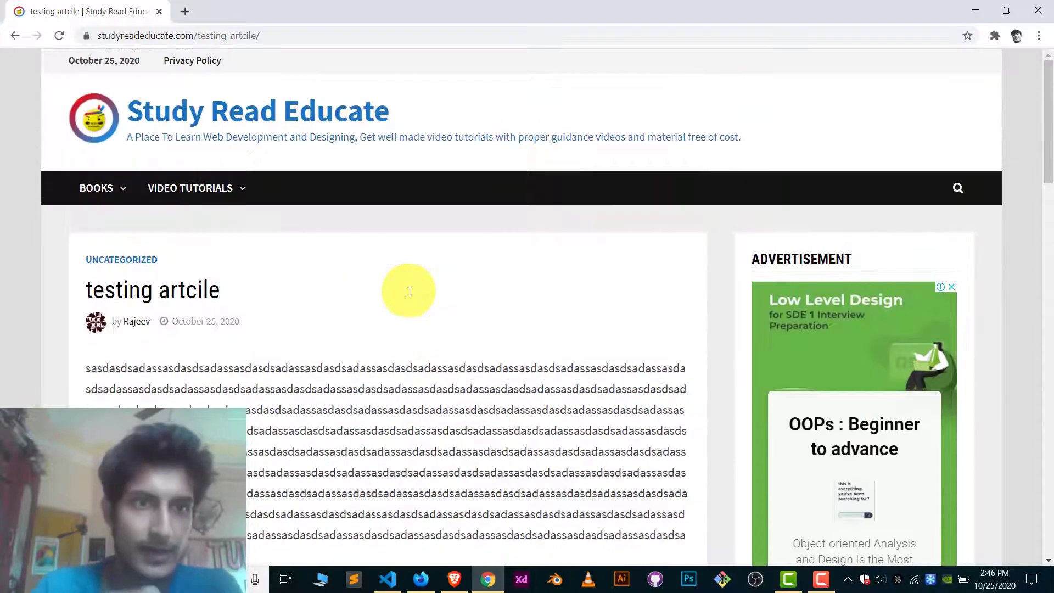
Step: Start a new empty block after the first paragraph of the testing artcile post
{"action": "scroll", "scroll_direction": "down", "scroll_amount": 3}
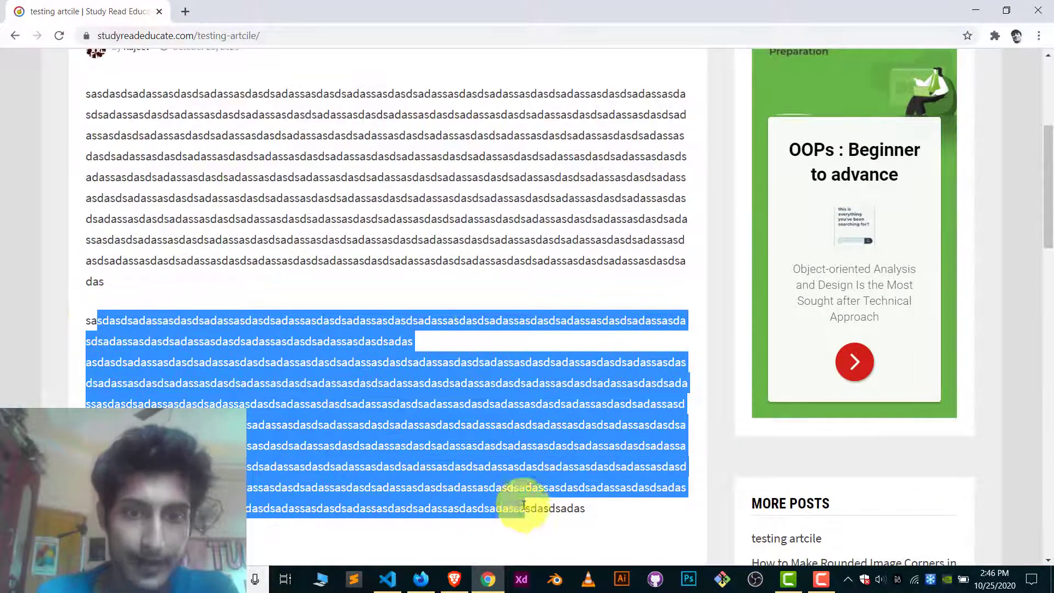
{"action": "left_click", "coordinate": [387, 326]}
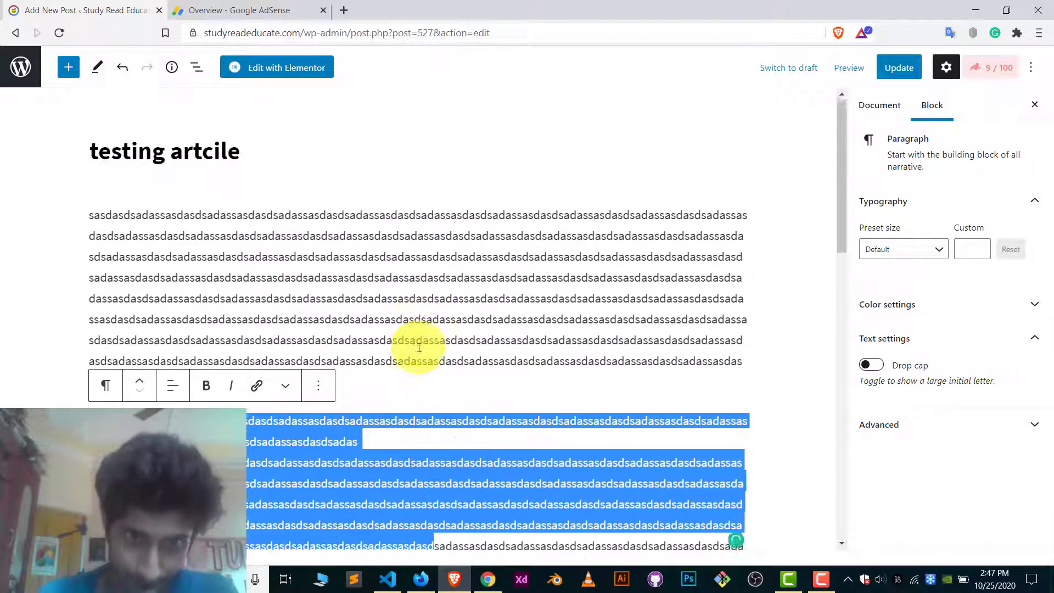
{"action": "left_click", "coordinate": [412, 313]}
{"action": "type", "text": "dsadassasdsadassasdsadassasdsadas"}
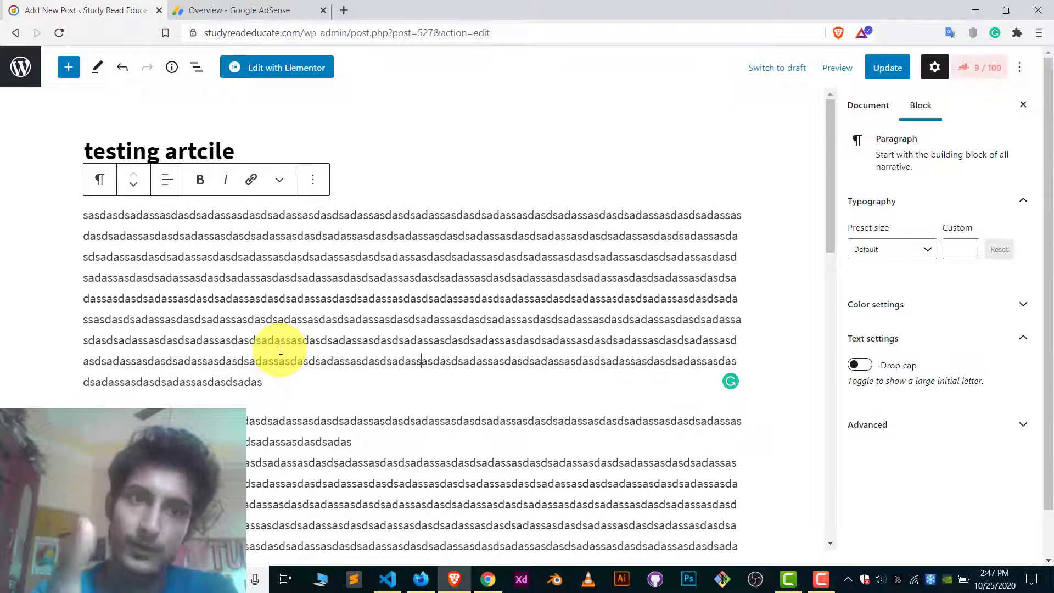
{"action": "scroll", "scroll_direction": "down", "scroll_amount": 3}
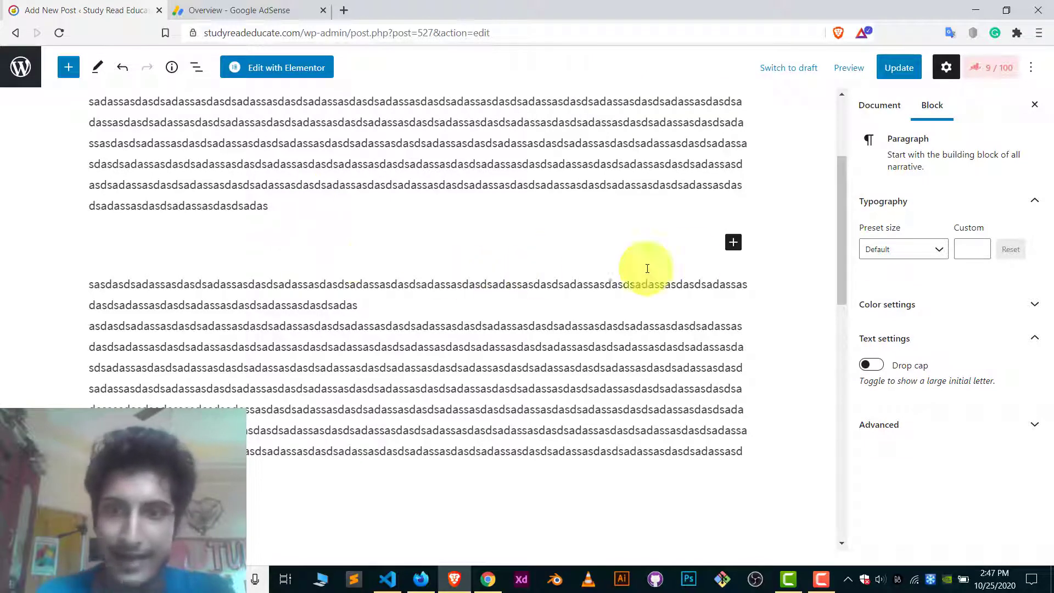
Step: Make the empty block between the paragraphs a Custom HTML block
{"action": "left_click", "coordinate": [732, 242]}
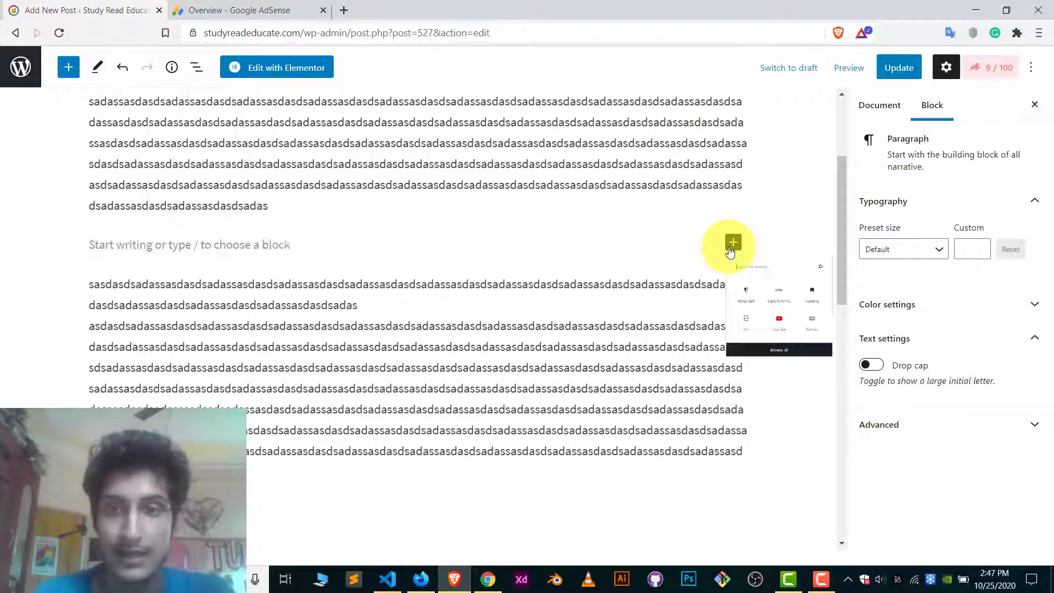
{"action": "left_click", "coordinate": [733, 243]}
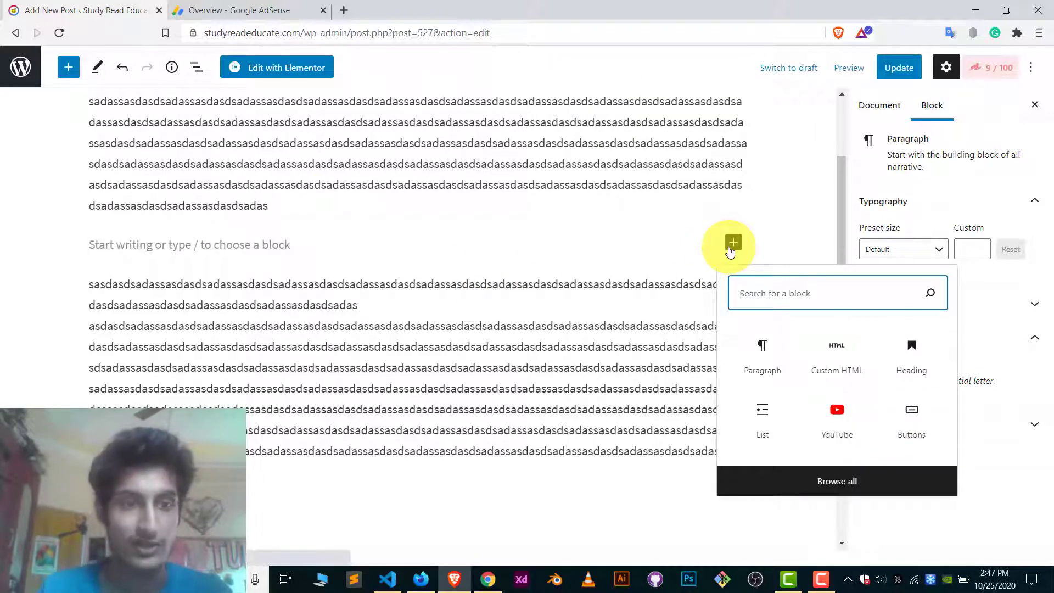
{"action": "left_click", "coordinate": [837, 356]}
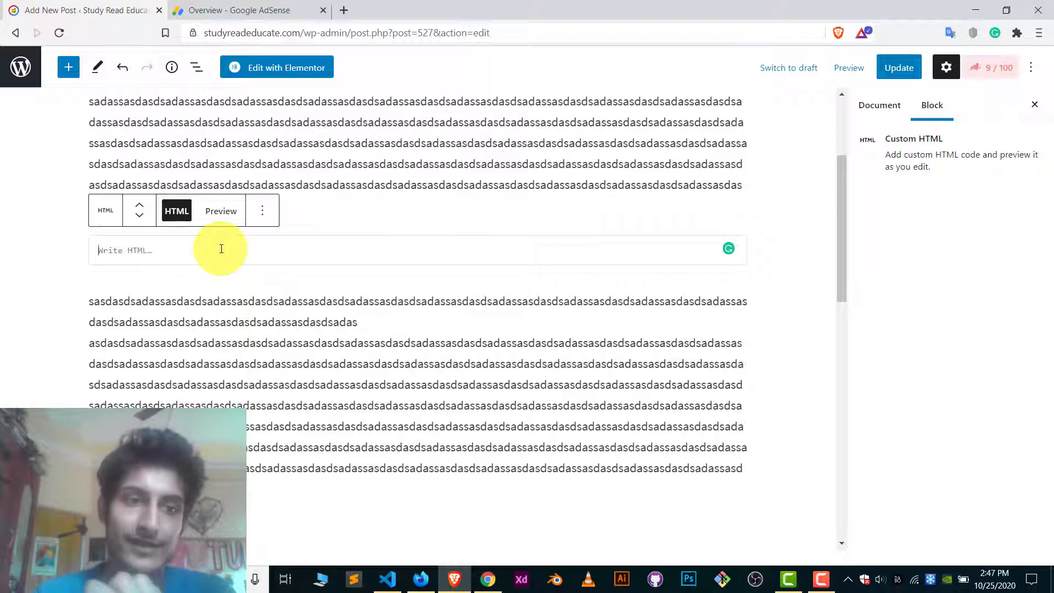
{"action": "mouse_move", "coordinate": [167, 281]}
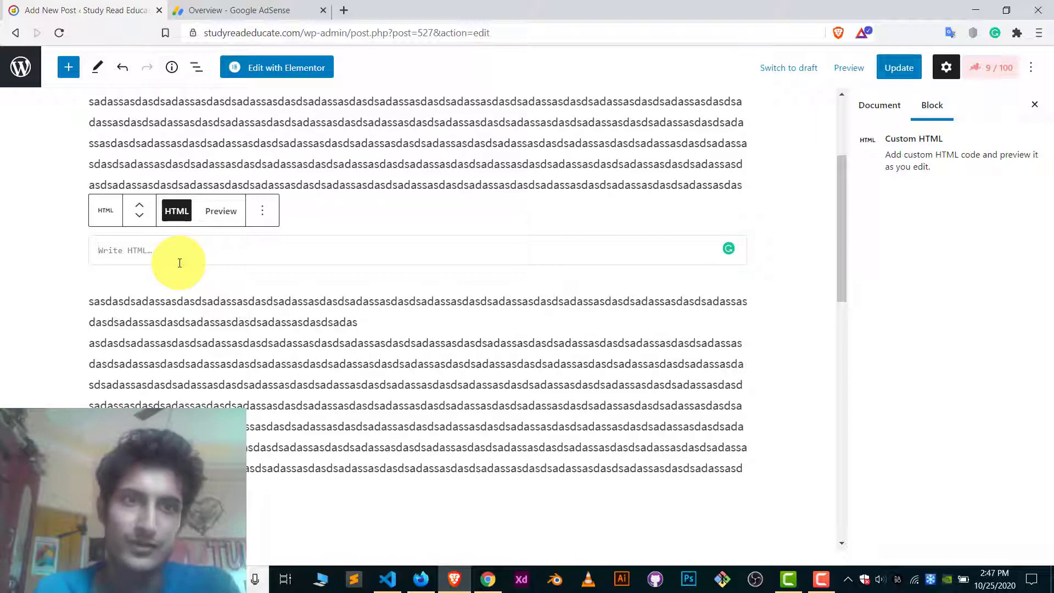
{"action": "mouse_move", "coordinate": [235, 10]}
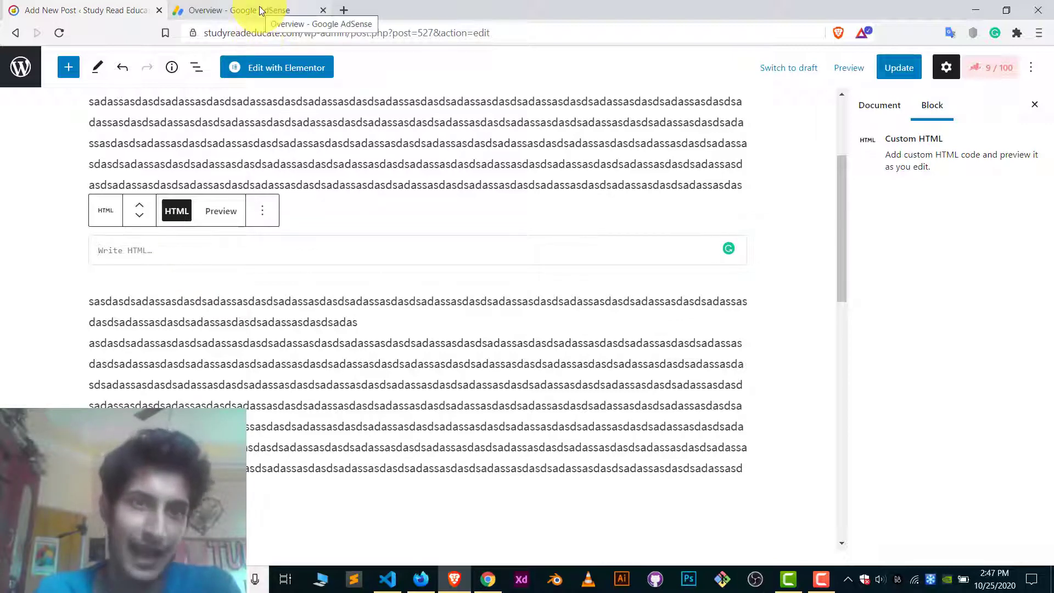
Step: Copy the In-article Article AdUnit code snippet from AdSense's By ad unit list
{"action": "left_click", "coordinate": [231, 10]}
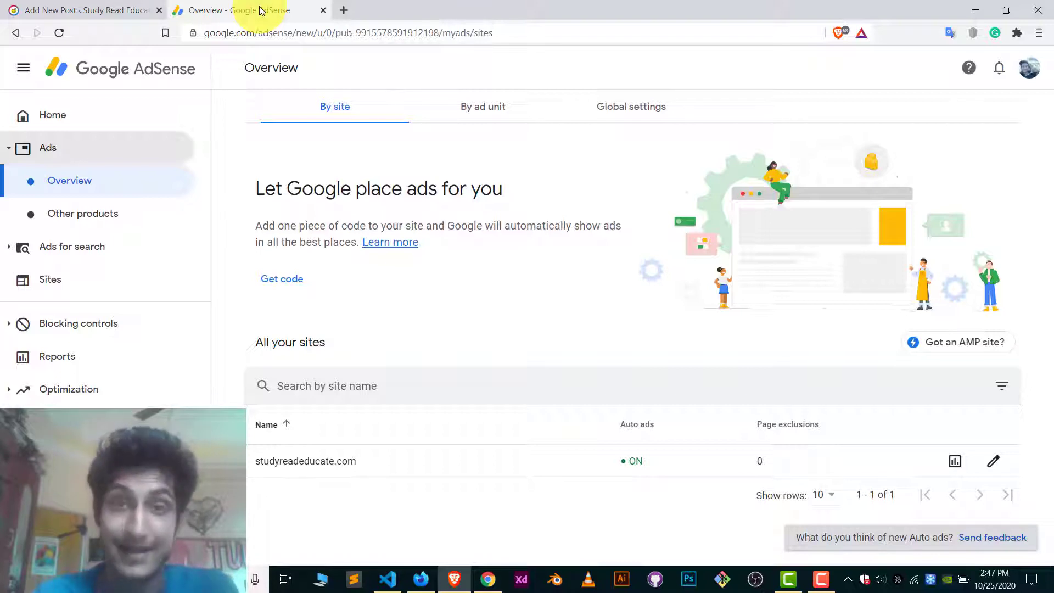
{"action": "mouse_move", "coordinate": [162, 146]}
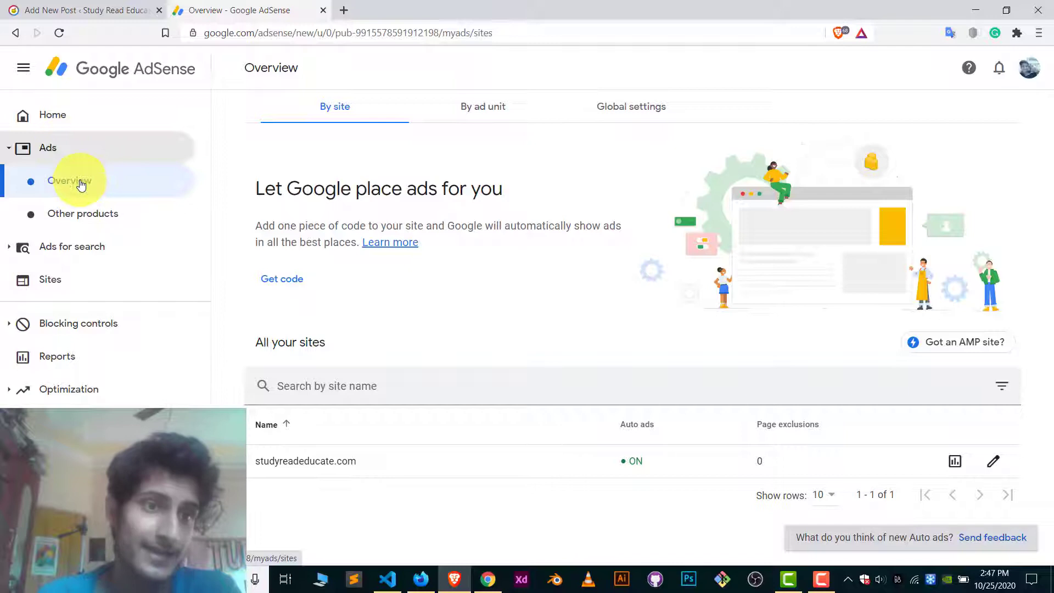
{"action": "mouse_move", "coordinate": [484, 107]}
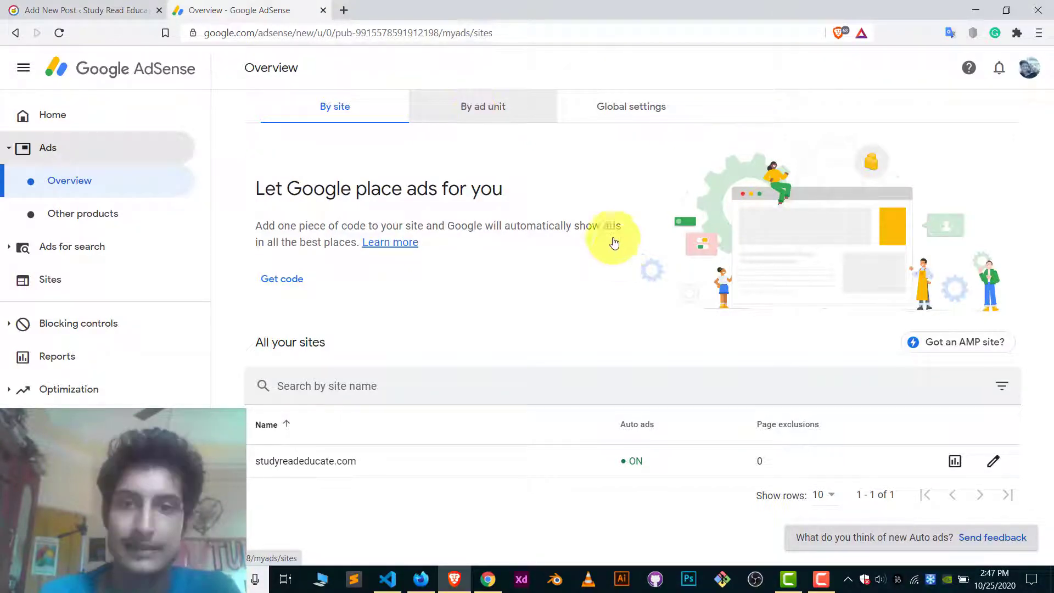
{"action": "mouse_move", "coordinate": [601, 217]}
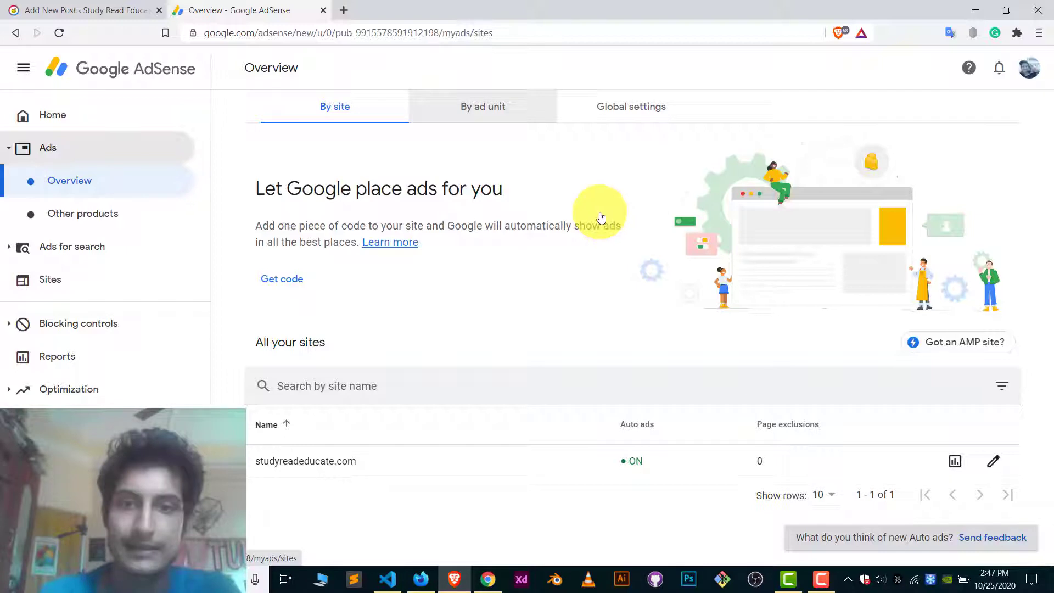
{"action": "left_click", "coordinate": [483, 107]}
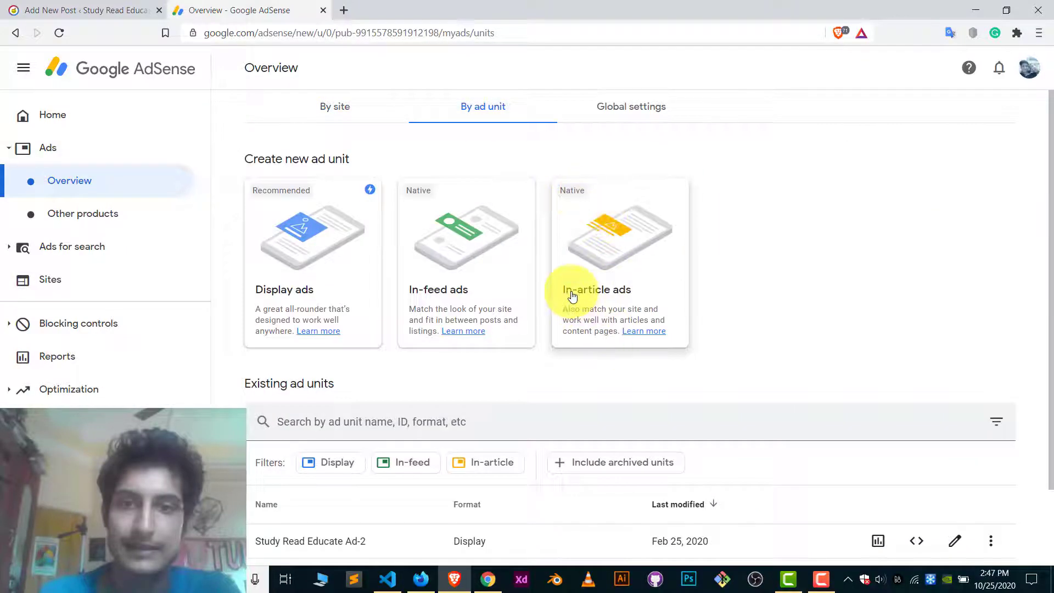
{"action": "mouse_move", "coordinate": [625, 237]}
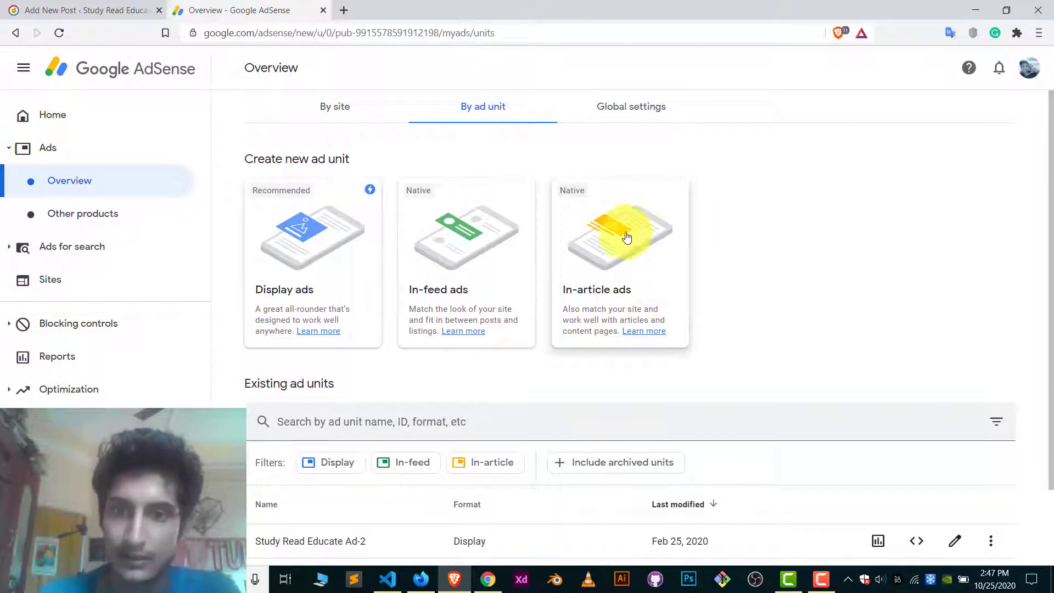
{"action": "mouse_move", "coordinate": [813, 196]}
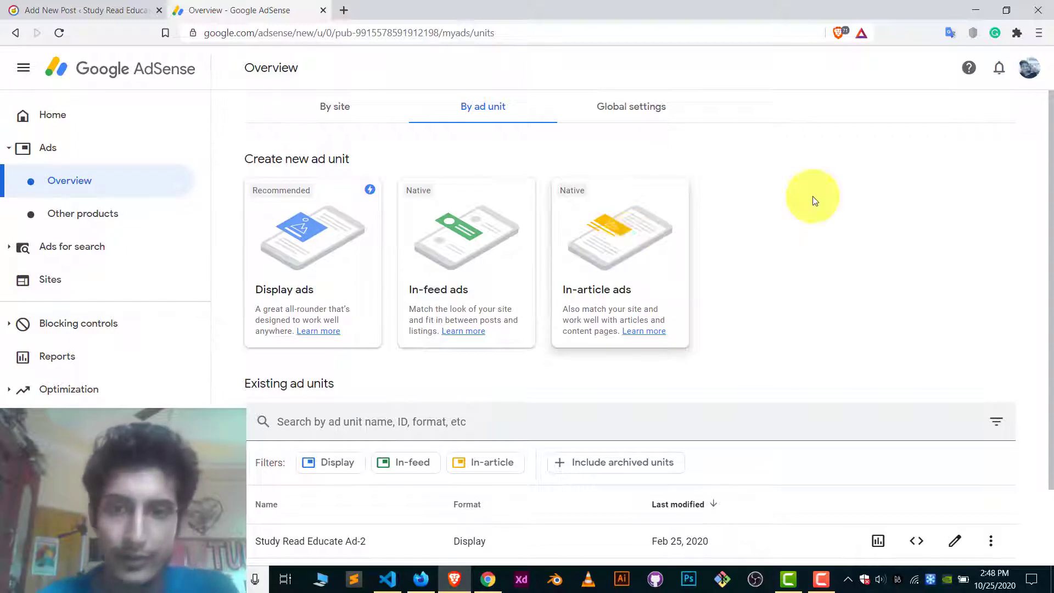
{"action": "scroll", "scroll_direction": "down", "scroll_amount": 3}
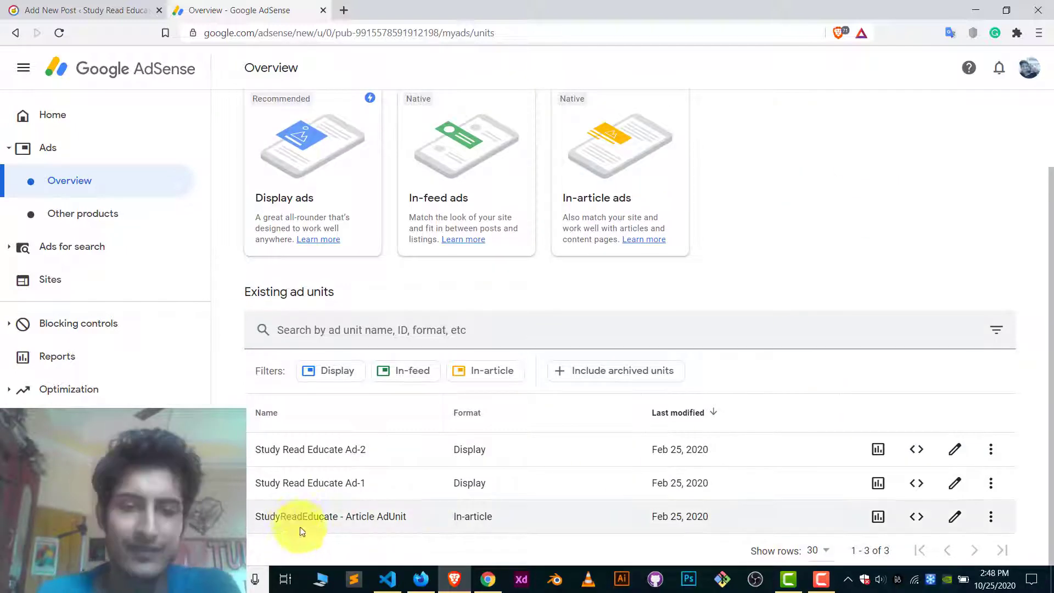
{"action": "mouse_move", "coordinate": [900, 522]}
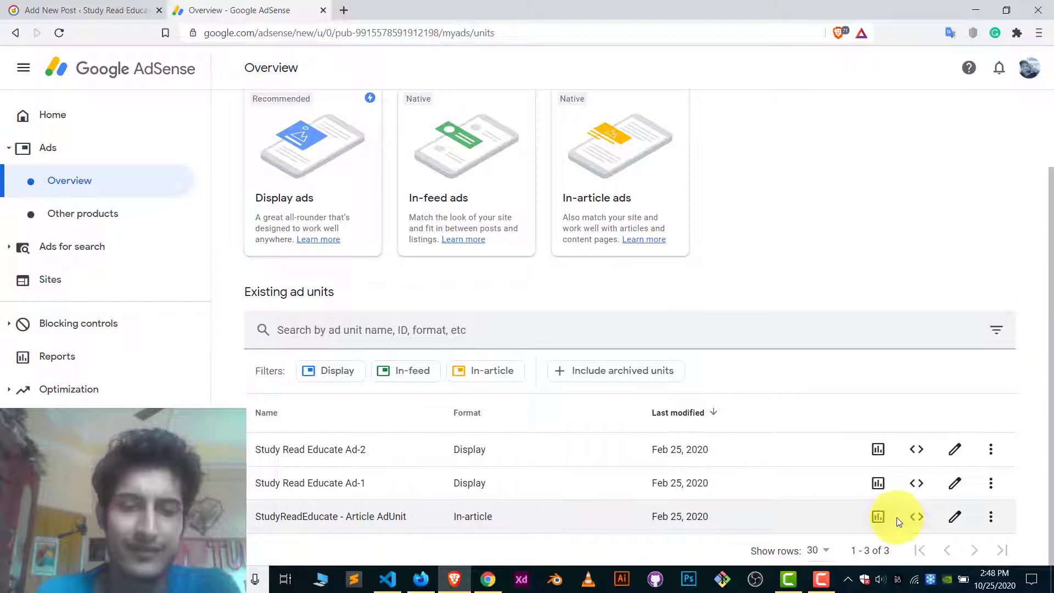
{"action": "left_click", "coordinate": [916, 516]}
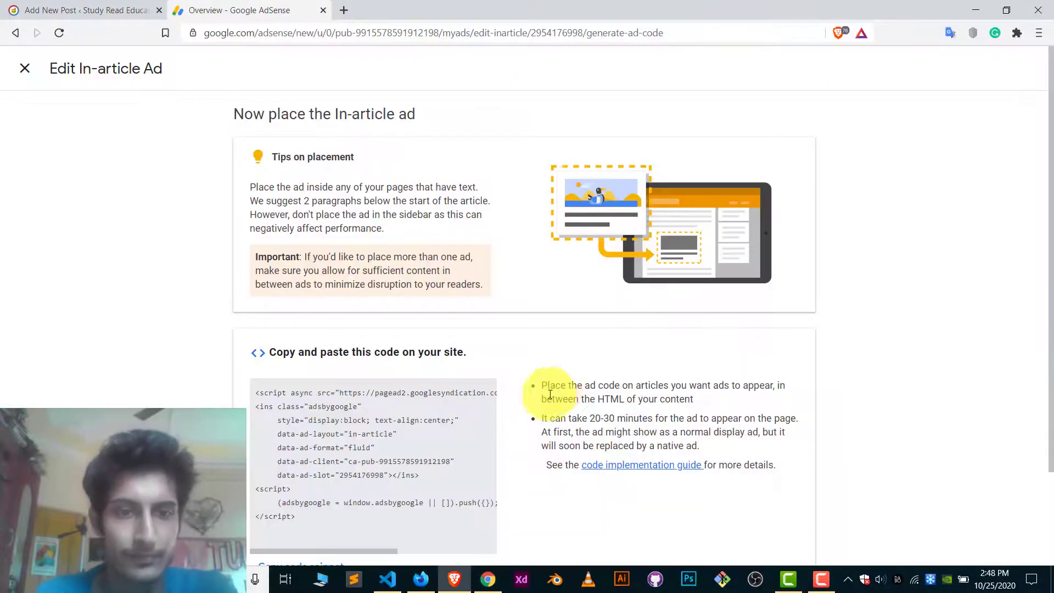
{"action": "scroll", "scroll_direction": "down", "scroll_amount": 3}
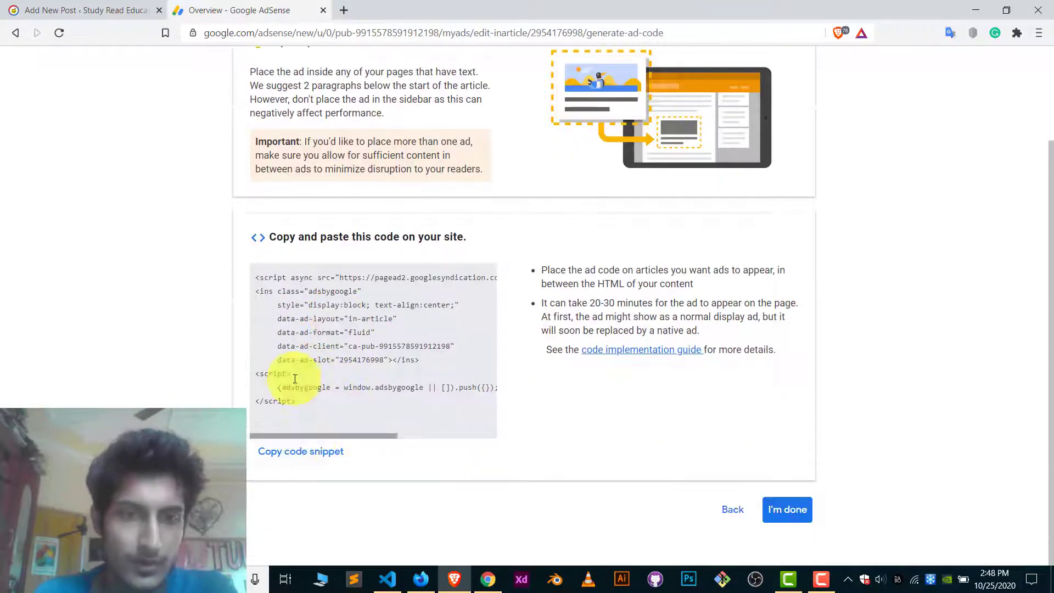
{"action": "left_click", "coordinate": [88, 10]}
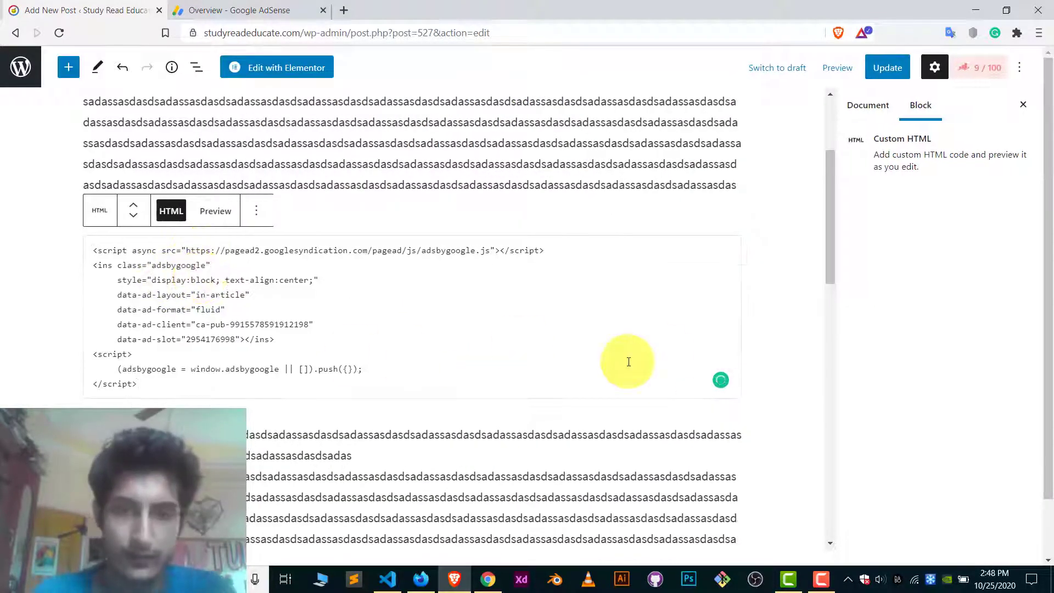
Step: Paste the ad code into the Custom HTML block and update the published post
{"action": "left_click", "coordinate": [887, 67]}
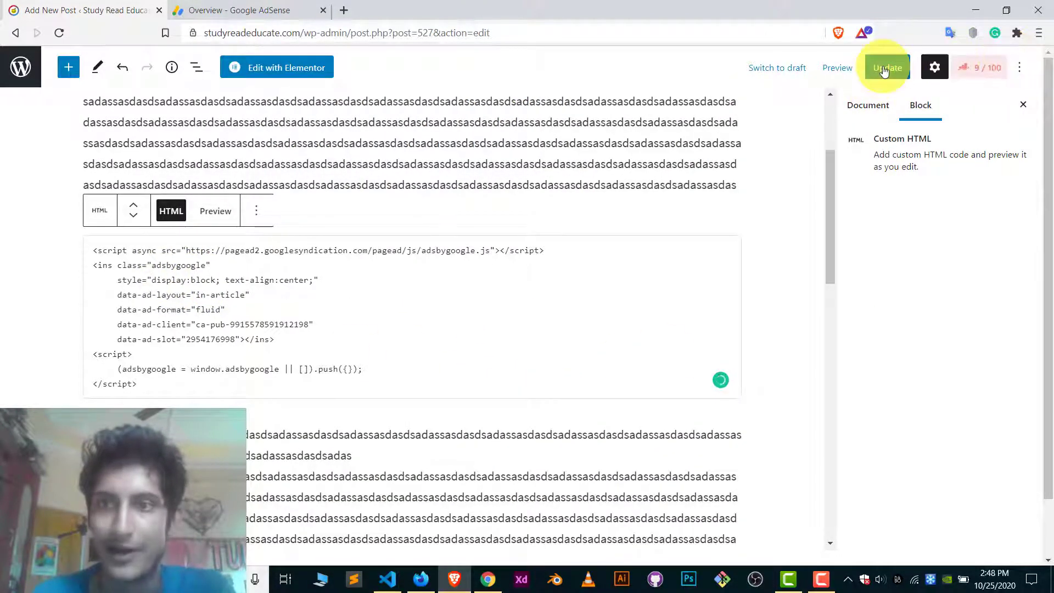
{"action": "left_click", "coordinate": [887, 67]}
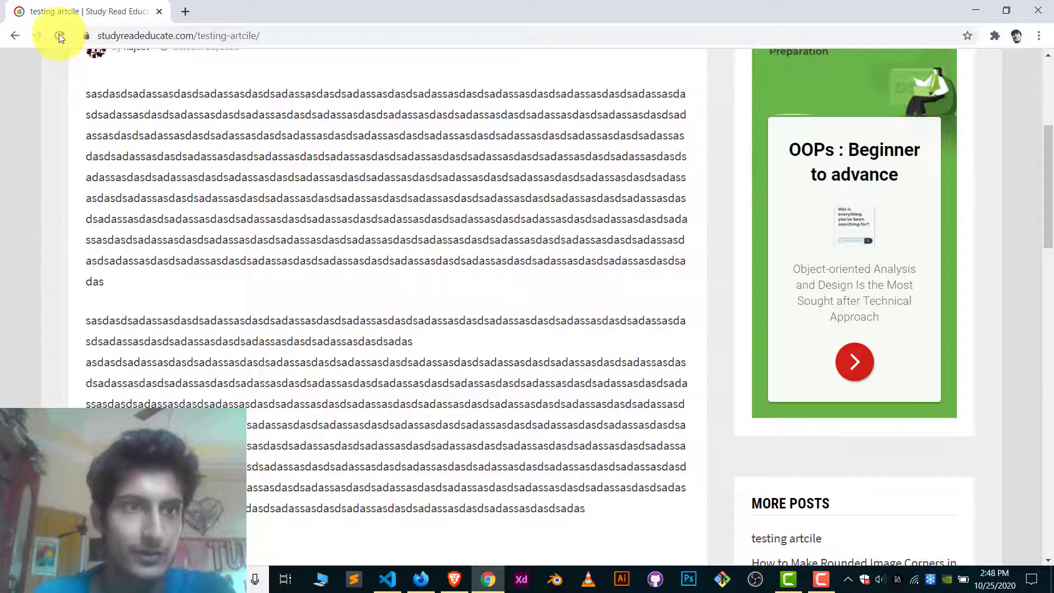
Step: Reload the live article and check the in-article ad between the two paragraphs
{"action": "left_click", "coordinate": [58, 35]}
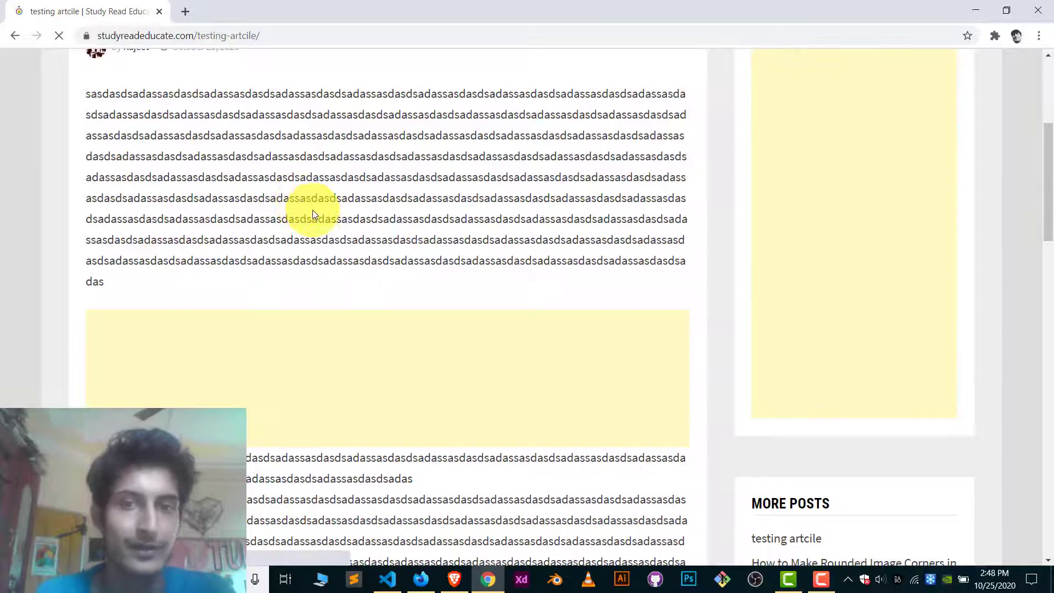
{"action": "scroll", "scroll_direction": "down", "scroll_amount": 3}
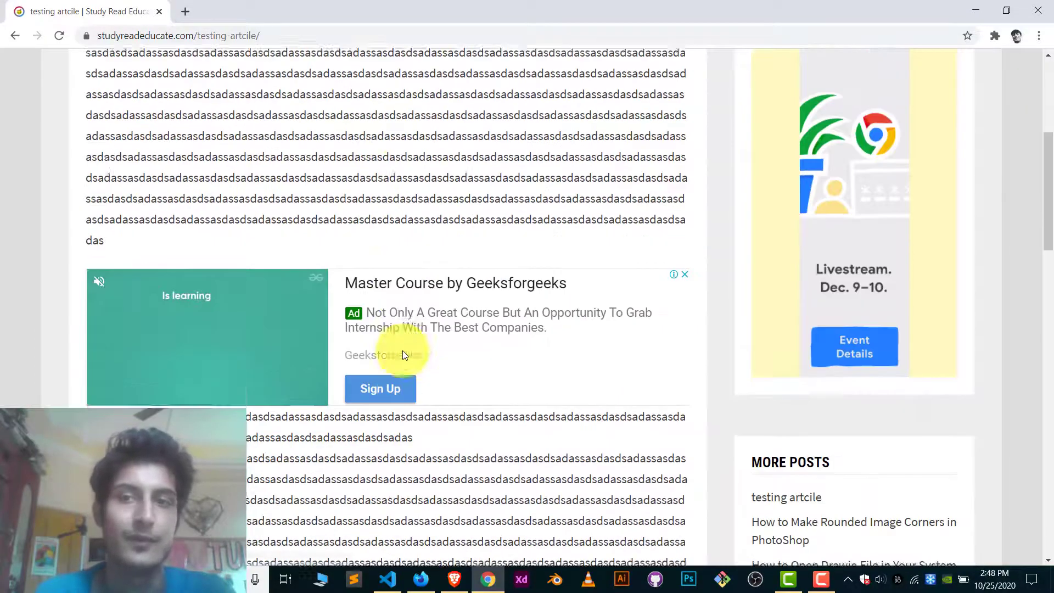
{"action": "scroll", "scroll_direction": "up", "scroll_amount": 3}
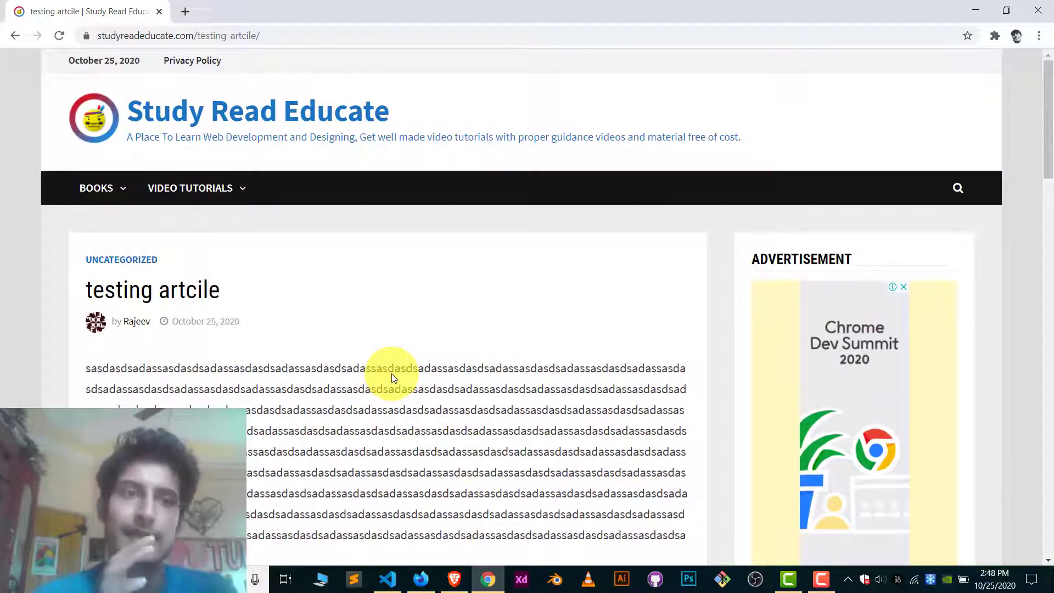
{"action": "scroll", "scroll_direction": "down", "scroll_amount": 3}
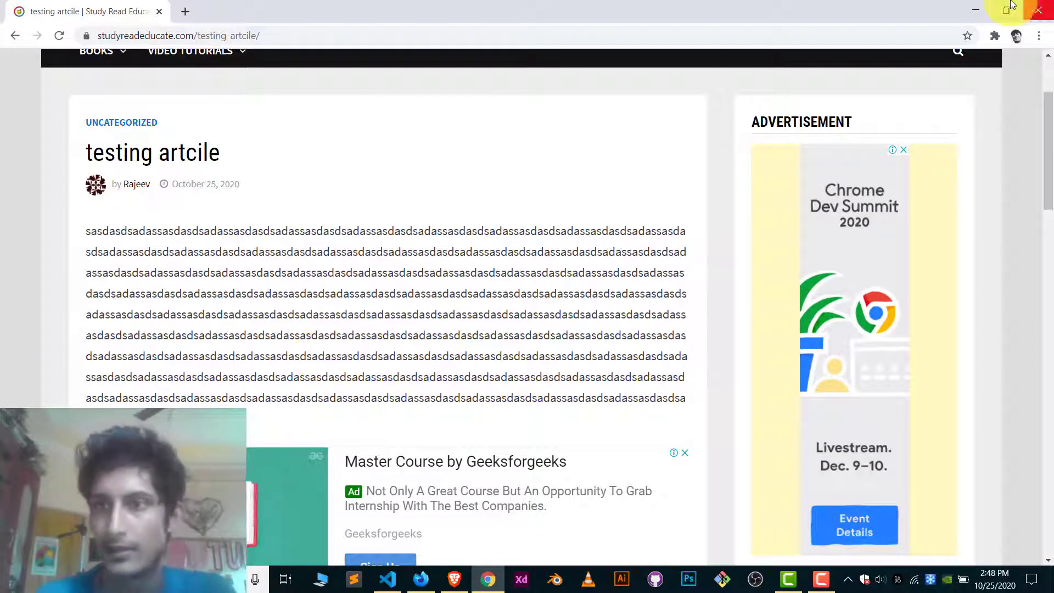
{"action": "mouse_move", "coordinate": [979, 11]}
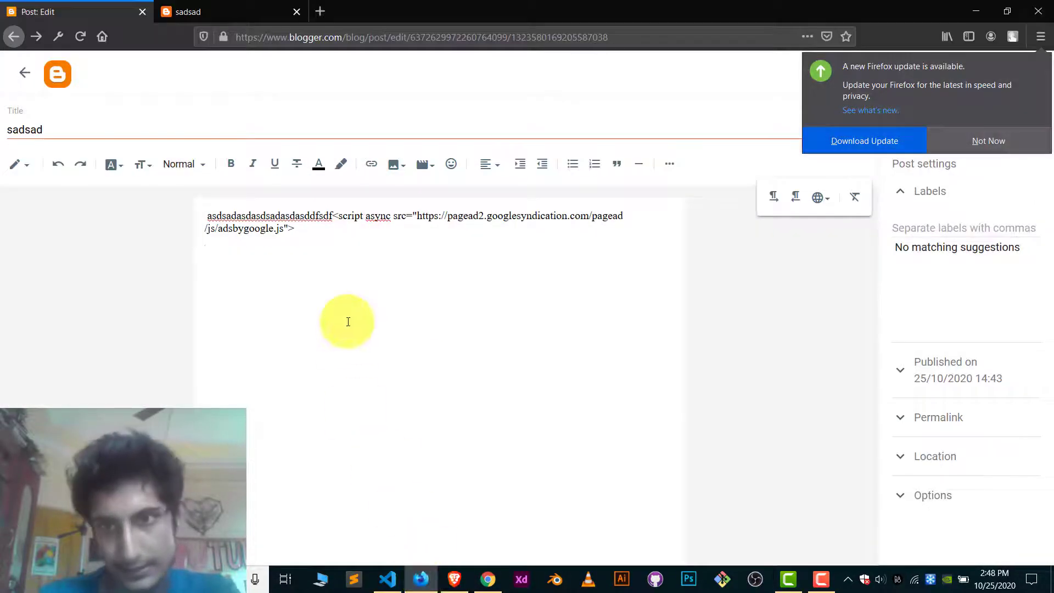
Step: Dismiss the Firefox update popup with Not Now in the Blogger sadsad post editor
{"action": "left_click", "coordinate": [988, 141]}
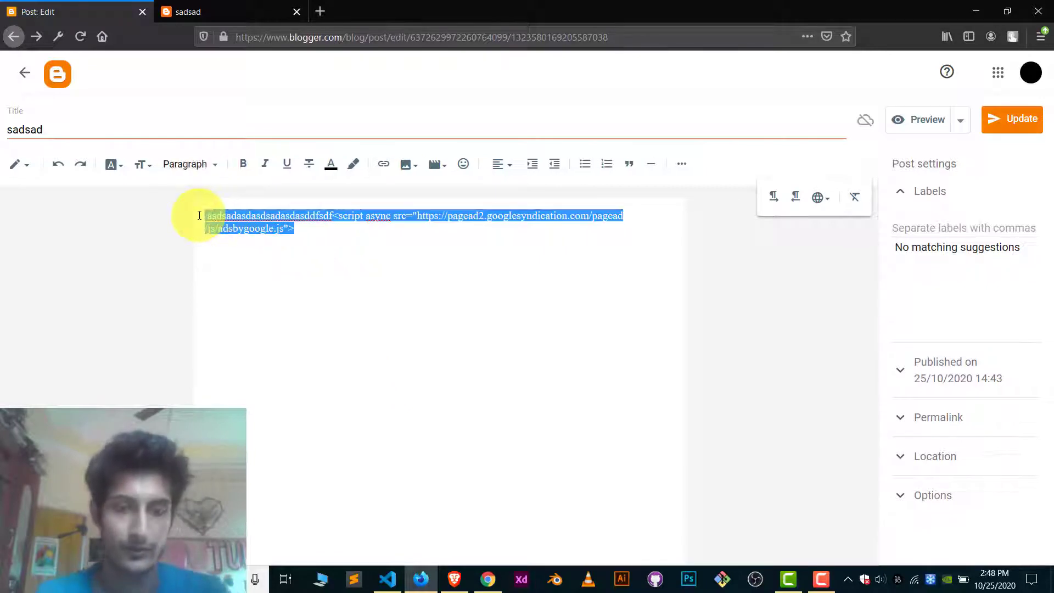
Step: Write two dummy-text paragraphs and select the empty line between them
{"action": "type", "text": "asjhdkahksdhkashdkahsdkahskdhaskdsj"}
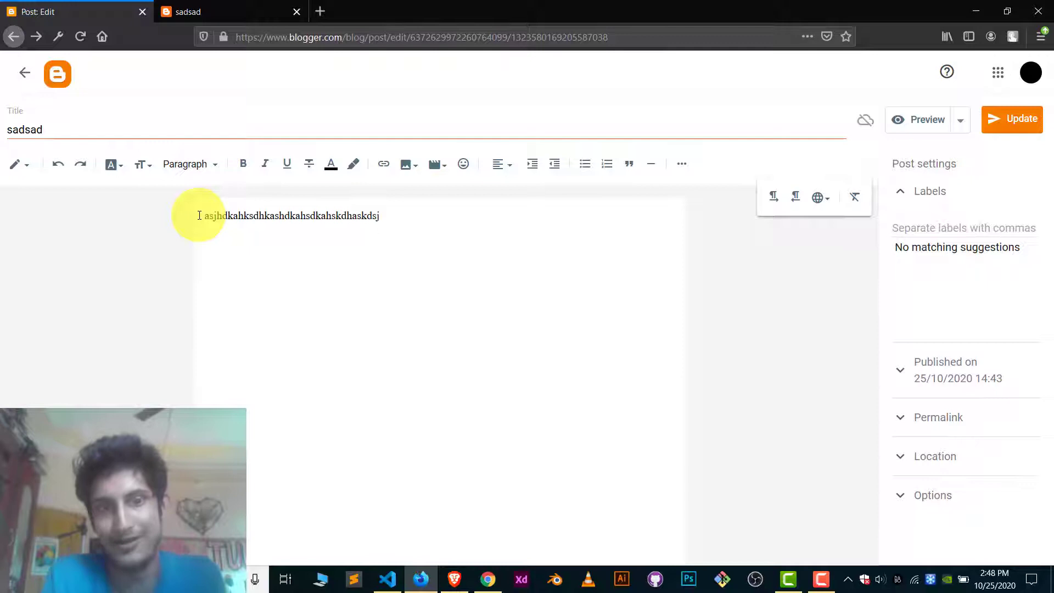
{"action": "type", "text": "asghdgjahsdkhas"}
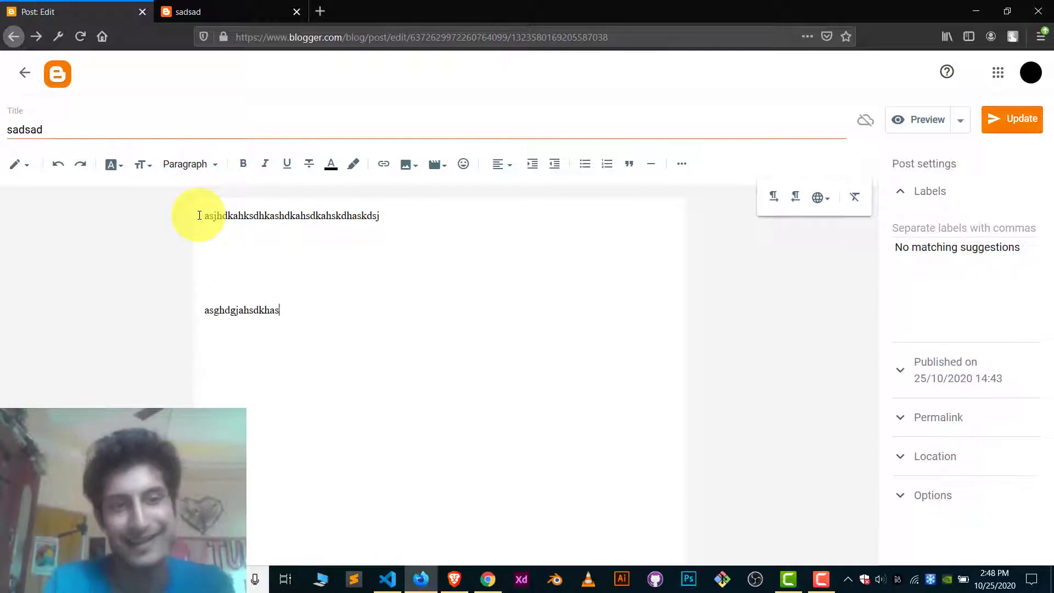
{"action": "type", "text": "kdjhaskjdhkashdkasda"}
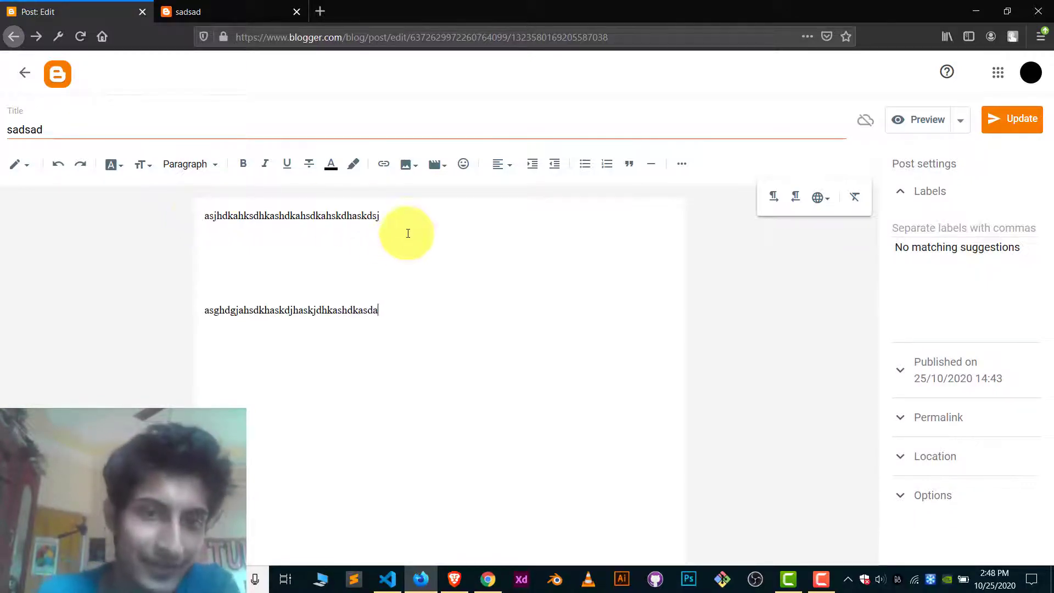
{"action": "triple_click", "coordinate": [291, 310]}
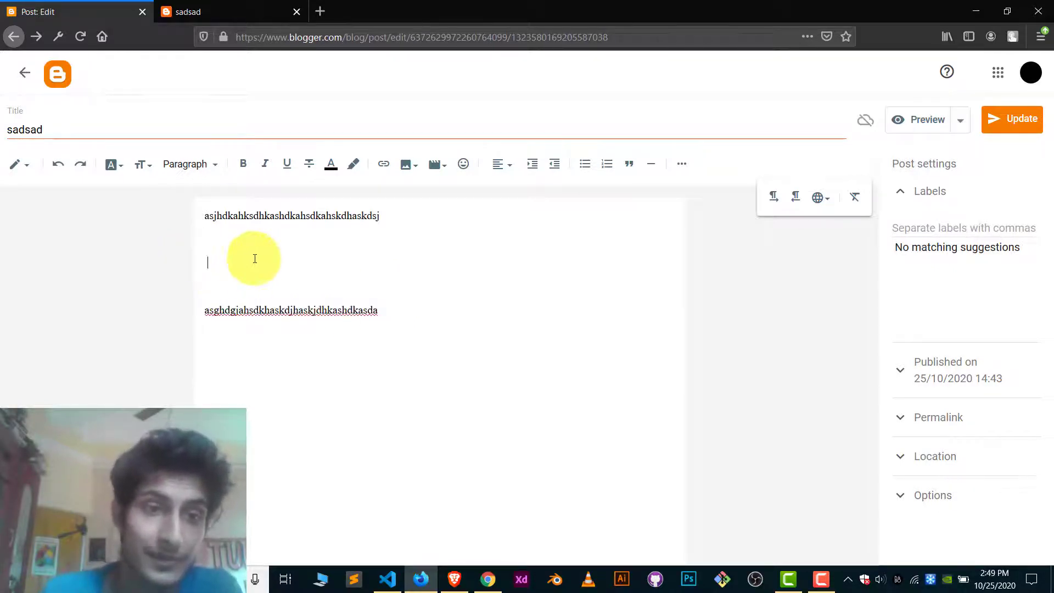
{"action": "mouse_move", "coordinate": [306, 261]}
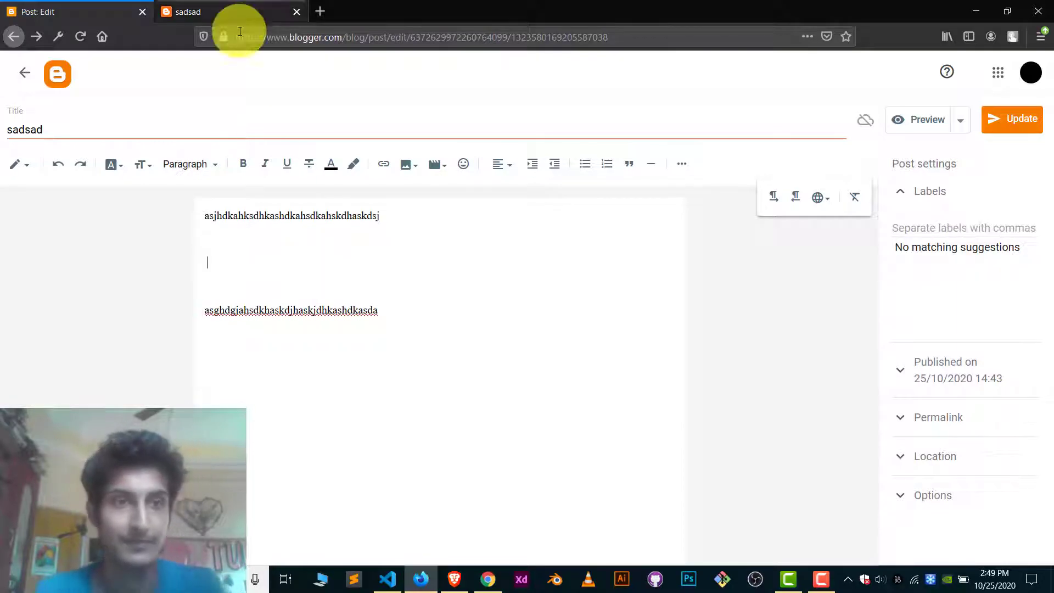
{"action": "type", "text": "<script async src=\"https://pagead2.googlesyndication.com/pagead/js/adsbygoogle.js\"></script>"}
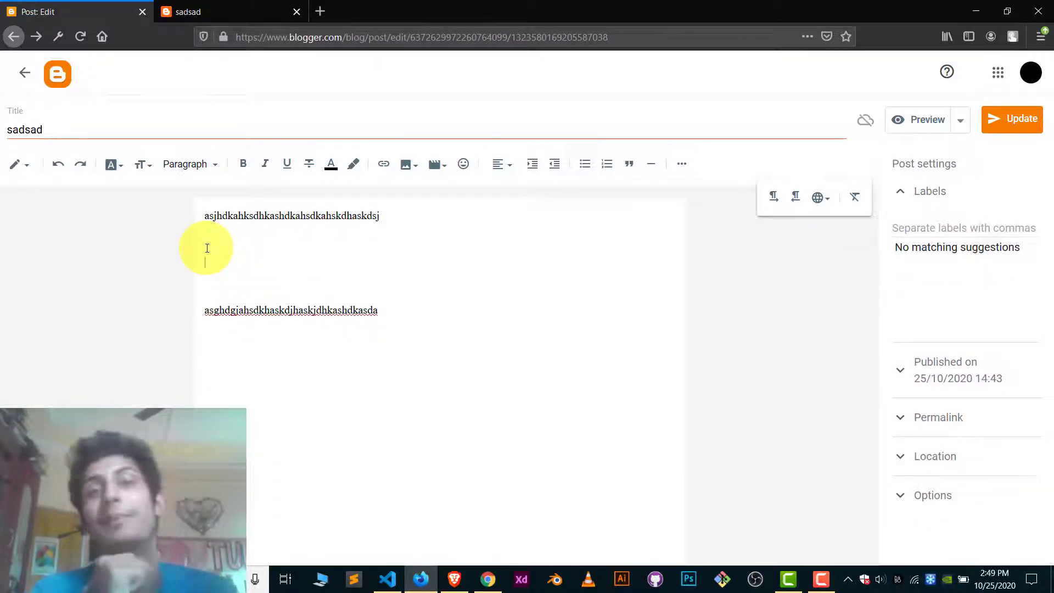
{"action": "mouse_move", "coordinate": [45, 254]}
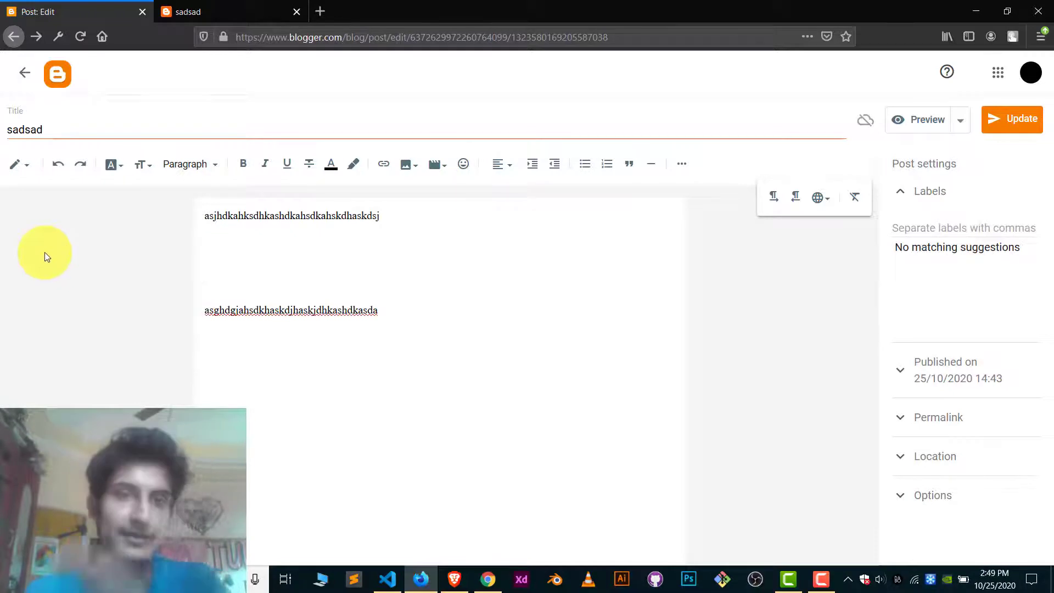
{"action": "mouse_move", "coordinate": [16, 163]}
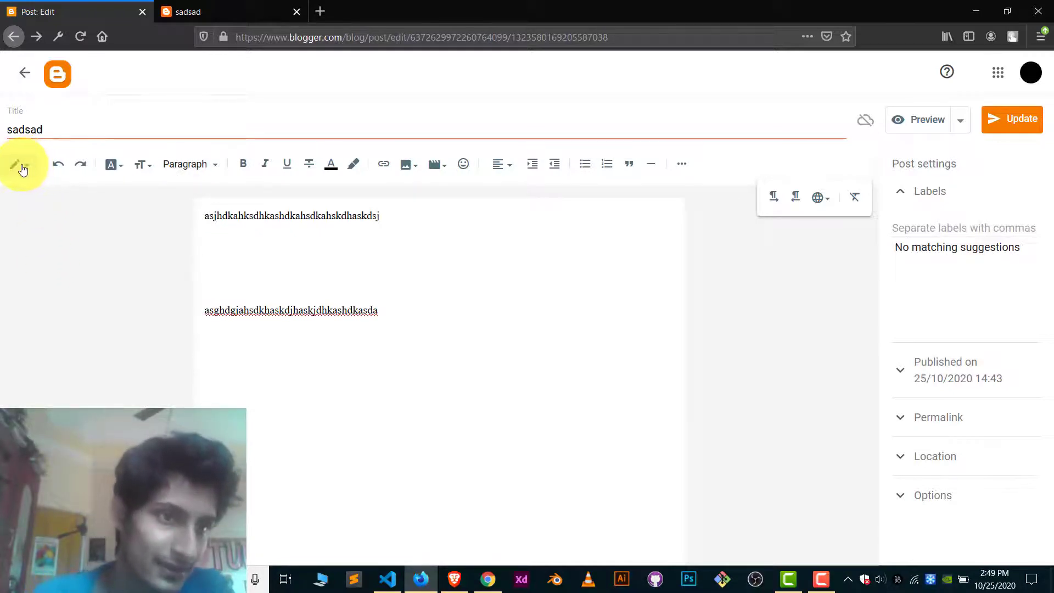
Step: Switch the sadsad post from Compose view to HTML view
{"action": "left_click", "coordinate": [22, 164]}
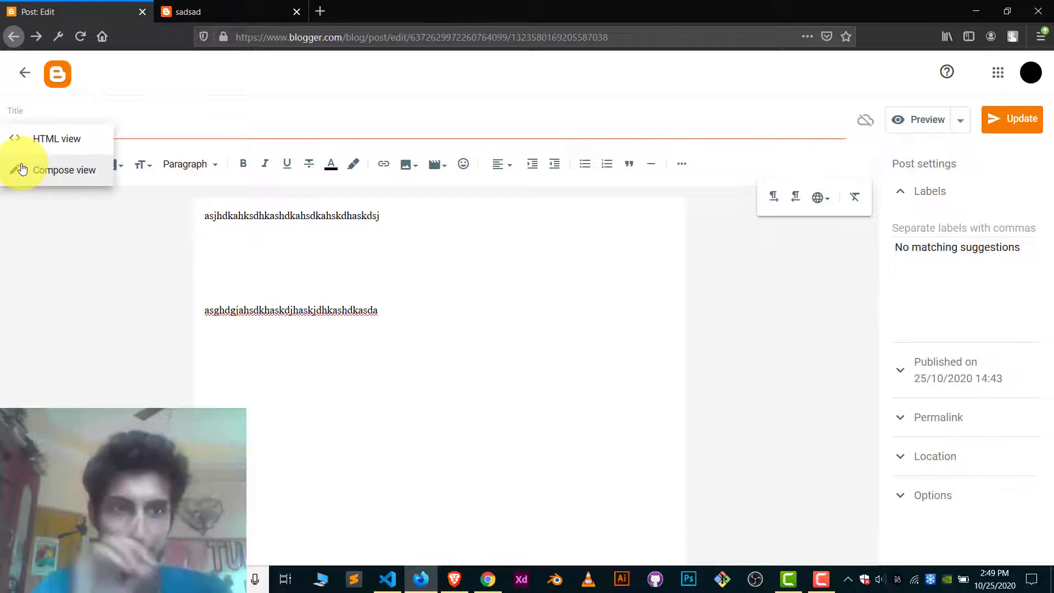
{"action": "mouse_move", "coordinate": [72, 173]}
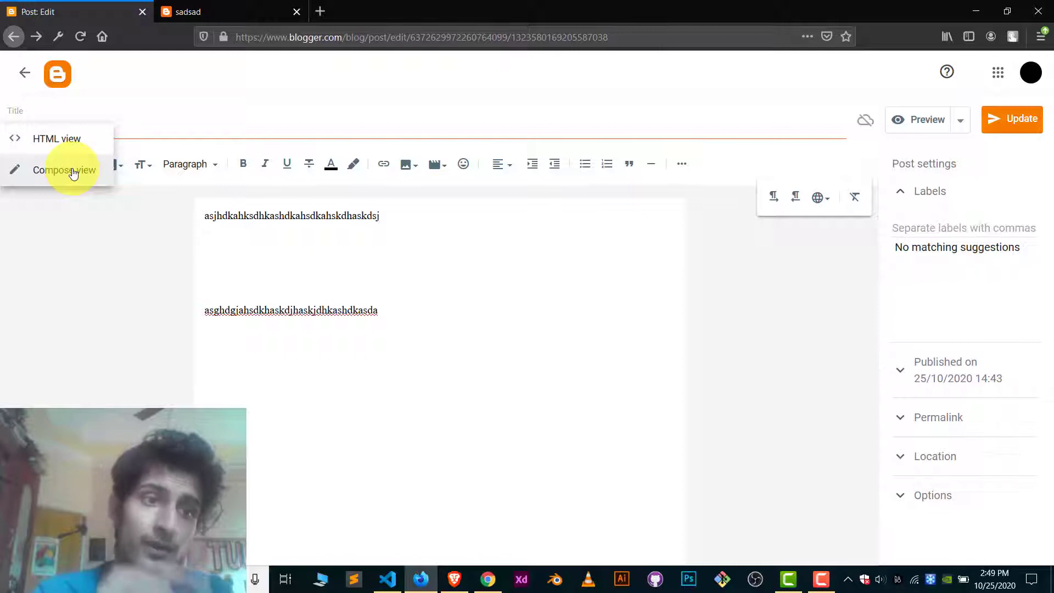
{"action": "left_click", "coordinate": [57, 138]}
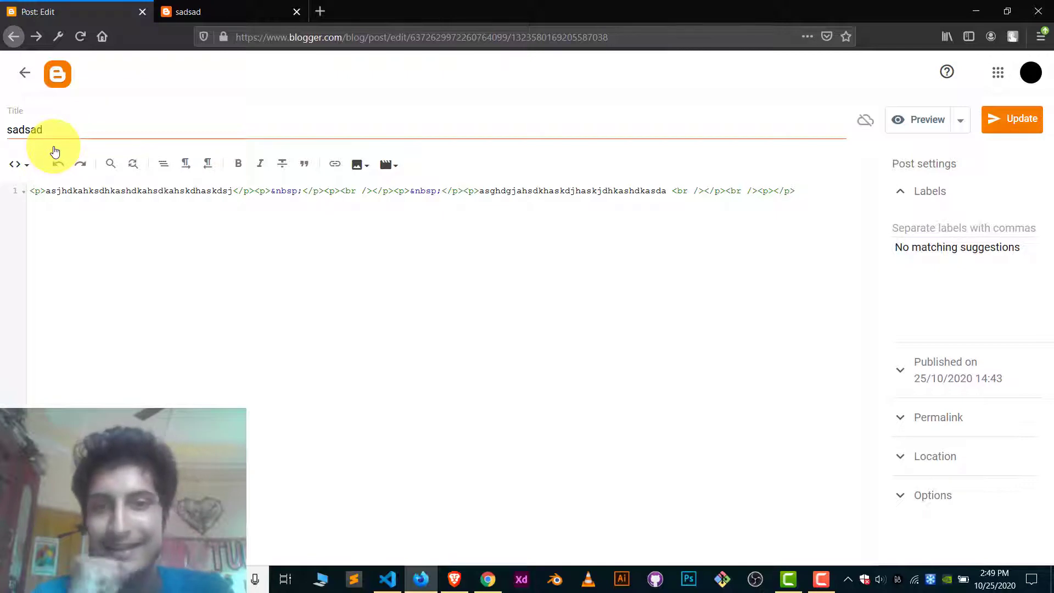
{"action": "mouse_move", "coordinate": [390, 226]}
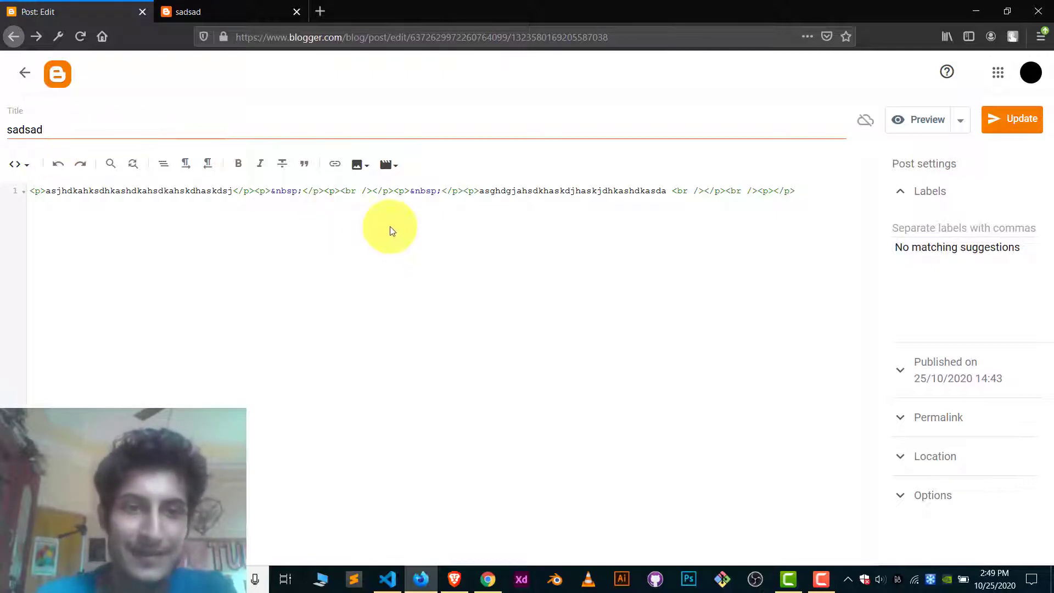
{"action": "mouse_move", "coordinate": [301, 214]}
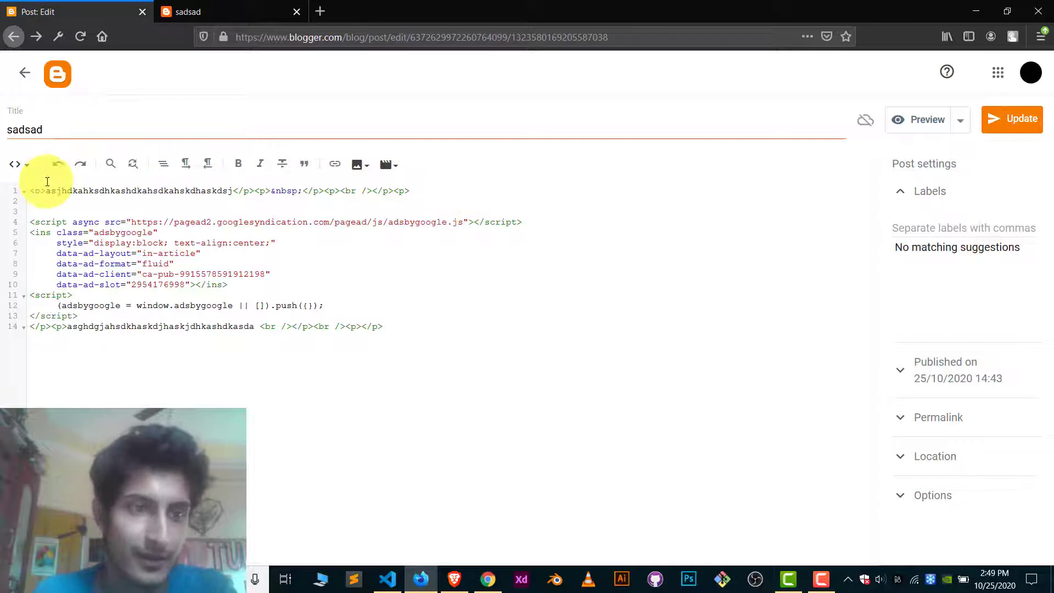
Step: Insert the AdSense in-article ad code after the first </p> tag in the HTML source
{"action": "left_click", "coordinate": [14, 164]}
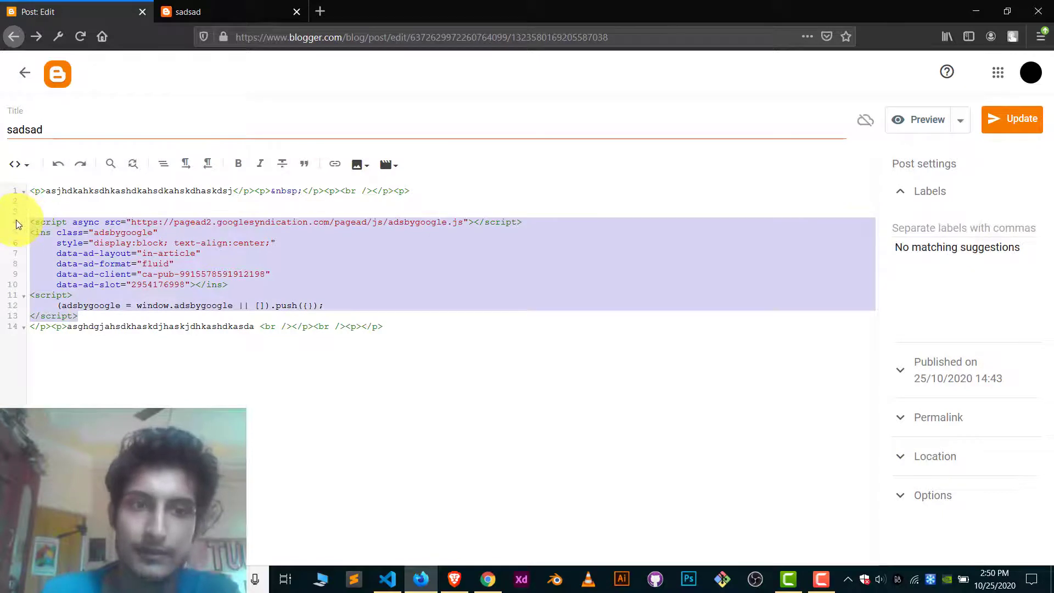
Step: Round-trip the post through Compose view and back to HTML view, ad code still between paragraphs
{"action": "left_click", "coordinate": [14, 164]}
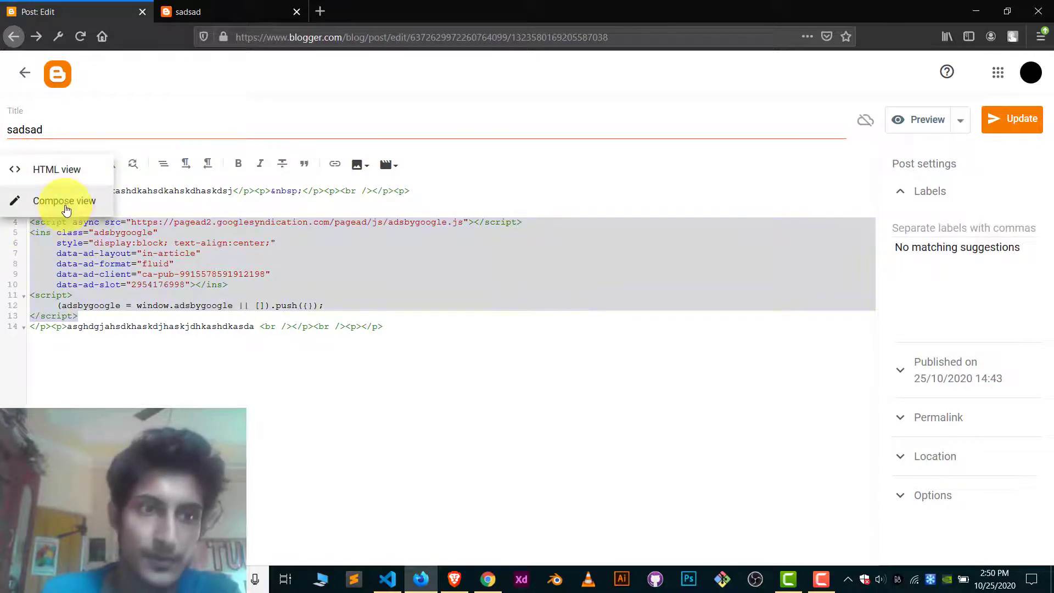
{"action": "left_click", "coordinate": [65, 201]}
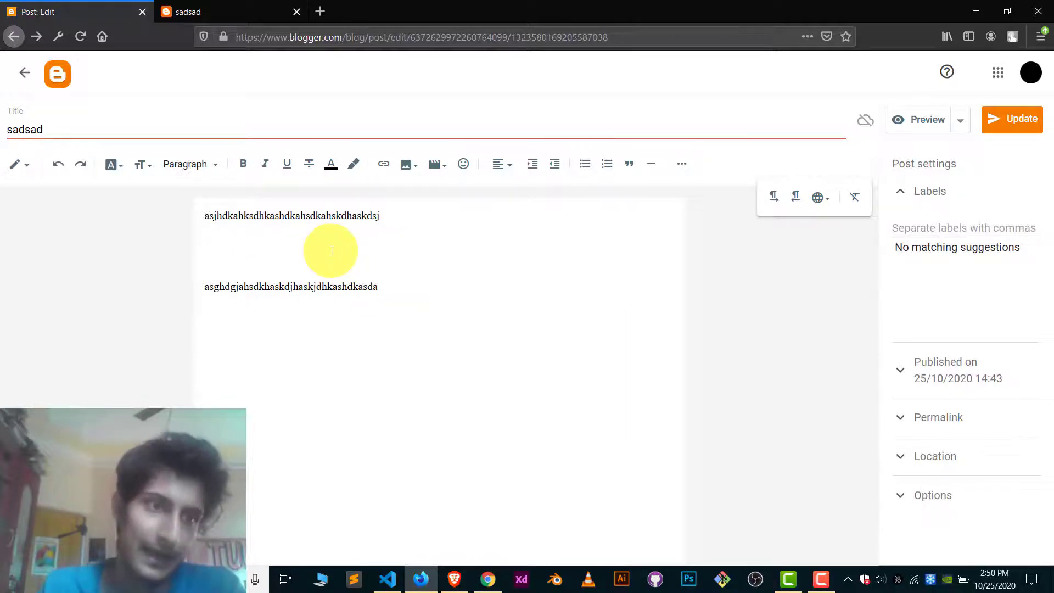
{"action": "left_click", "coordinate": [19, 164]}
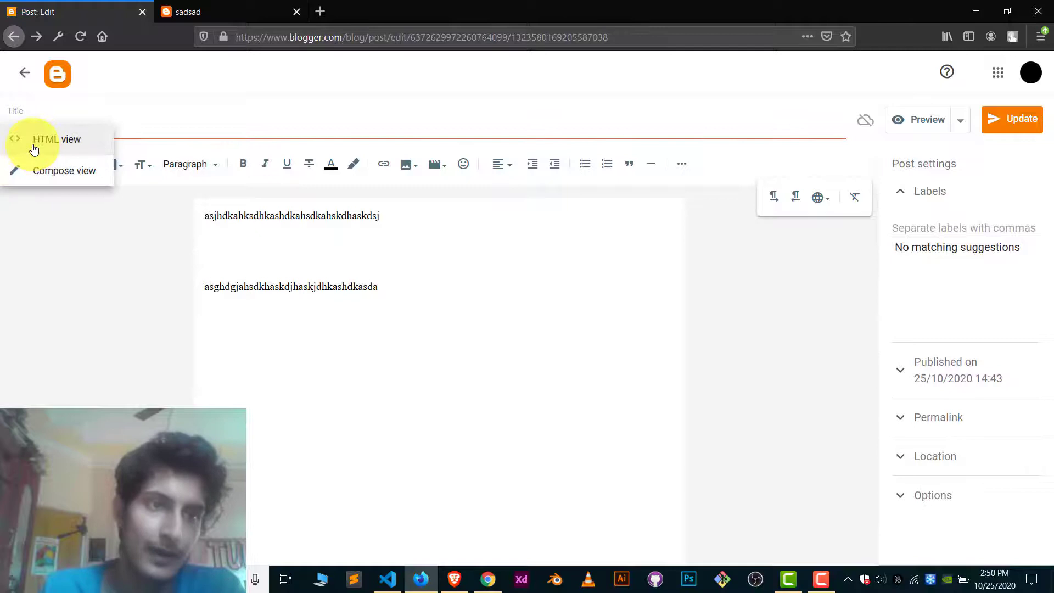
{"action": "left_click", "coordinate": [56, 139]}
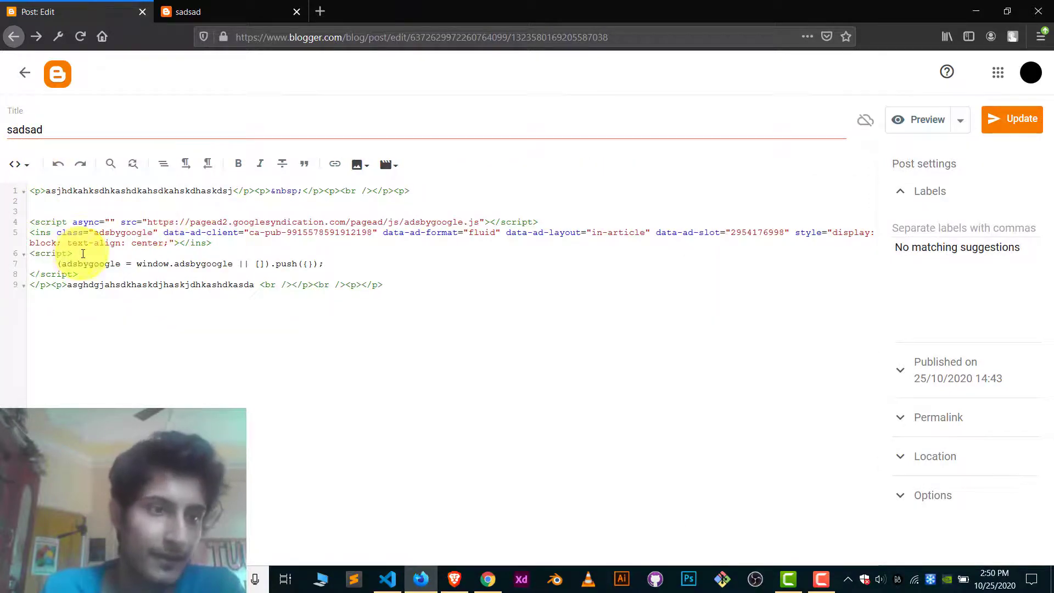